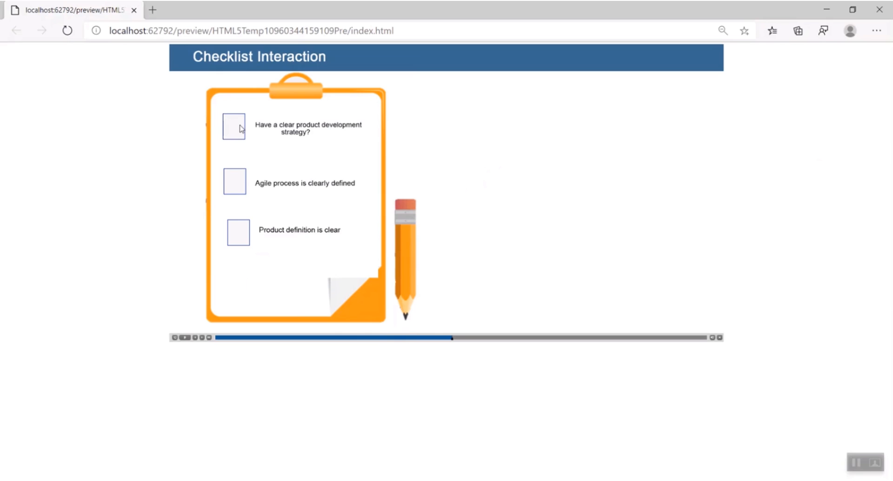
Tick the first two checklist items in the Edge preview to reveal their descriptions
{"action": "left_click", "coordinate": [234, 181]}
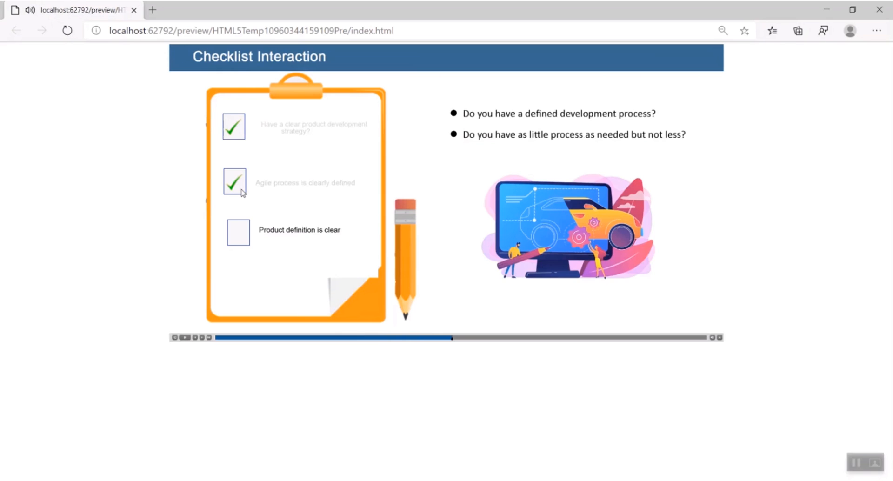
{"action": "left_click", "coordinate": [237, 232]}
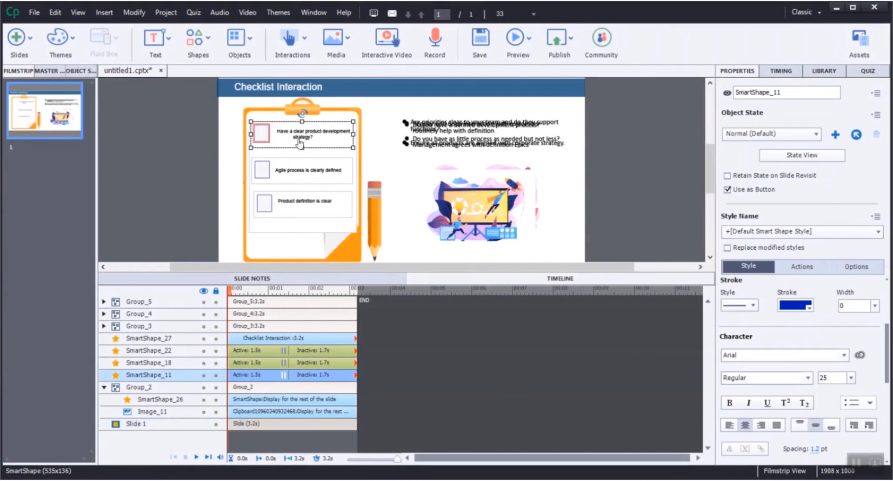
{"action": "mouse_move", "coordinate": [322, 141]}
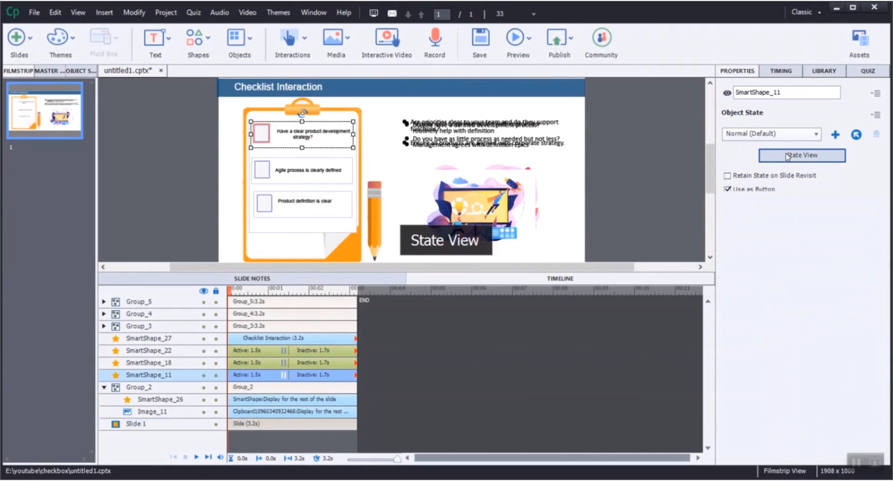
Open State View for the first checkbox smart shape
{"action": "left_click", "coordinate": [801, 155]}
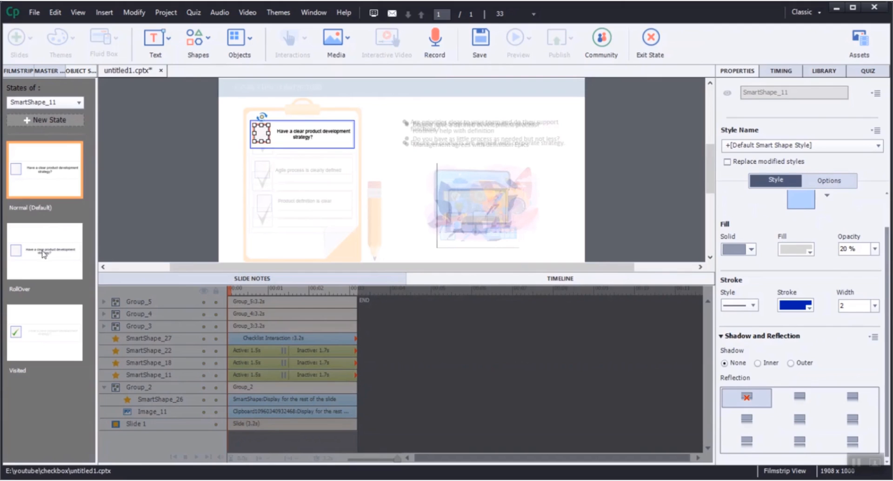
Inspect the RollOver state, then the Visited state with its green tick
{"action": "left_click", "coordinate": [45, 251]}
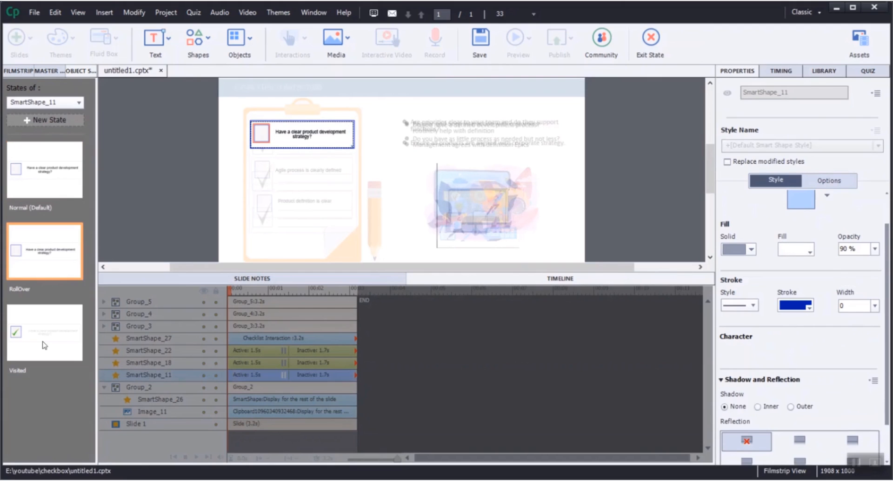
{"action": "left_click", "coordinate": [45, 332]}
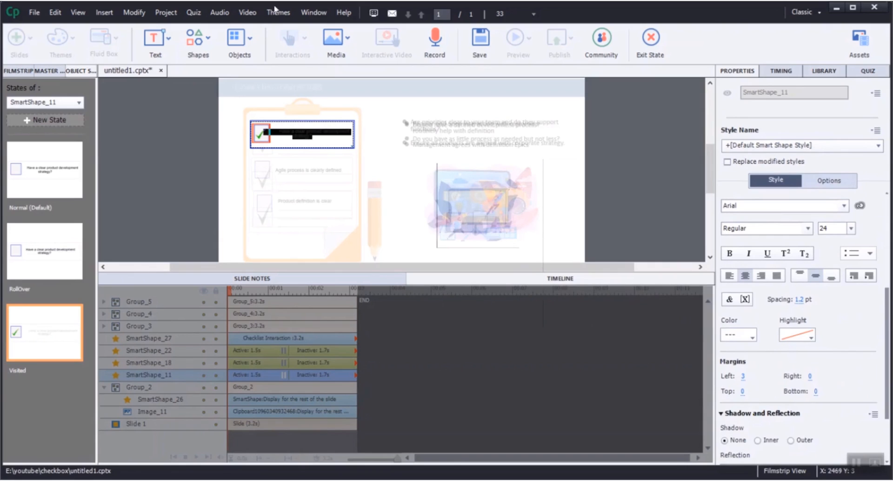
{"action": "left_click", "coordinate": [650, 40]}
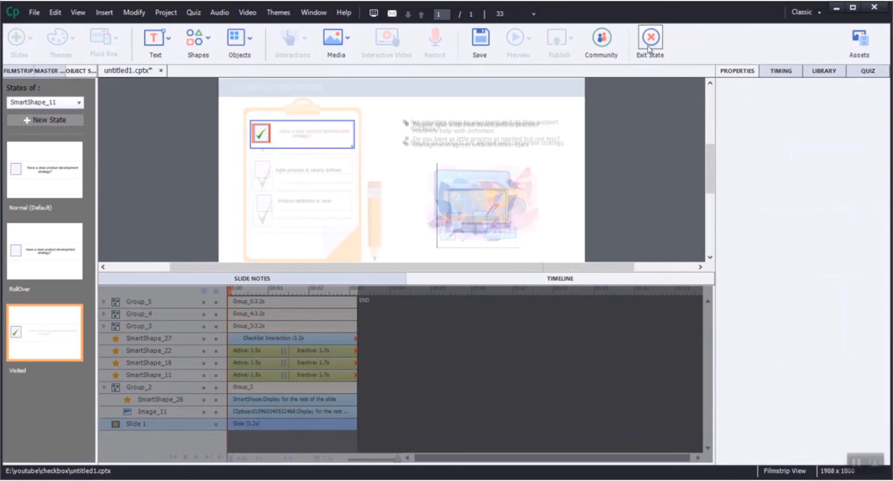
{"action": "mouse_move", "coordinate": [649, 41]}
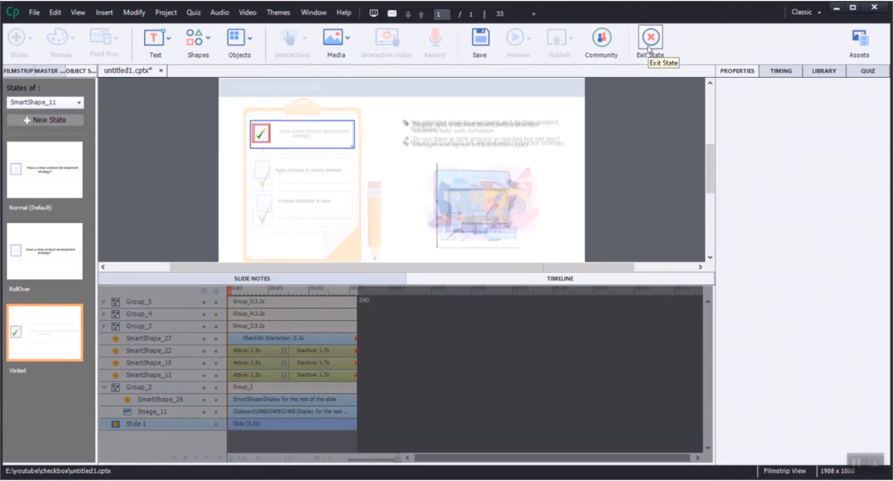
Exit state view, select the first checkbox, and hide the description groups
{"action": "left_click", "coordinate": [650, 38]}
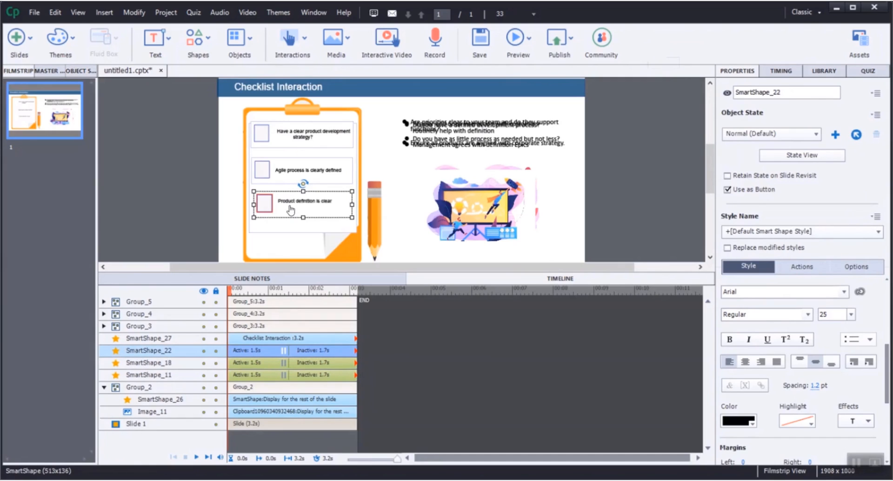
{"action": "left_click", "coordinate": [302, 135]}
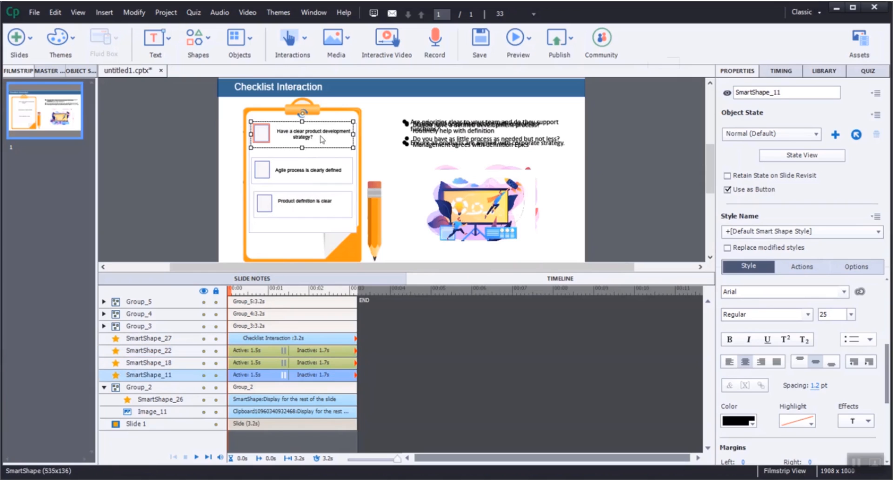
{"action": "mouse_move", "coordinate": [429, 108]}
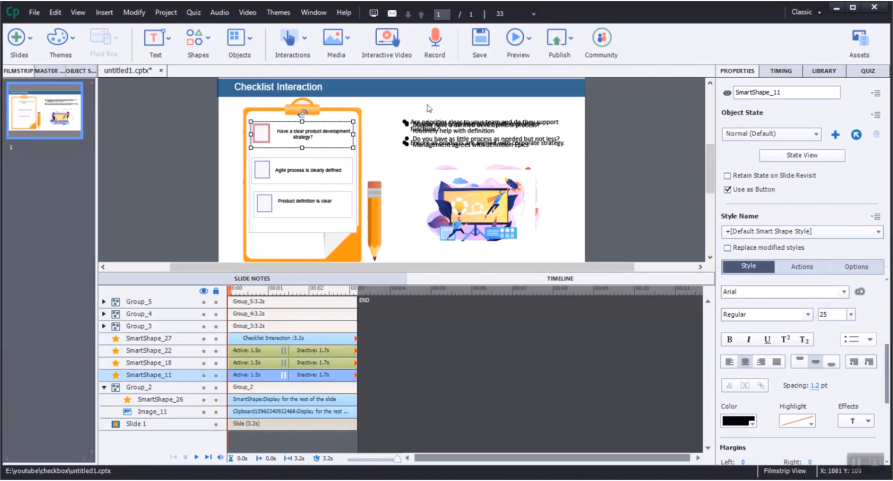
{"action": "left_click", "coordinate": [139, 302]}
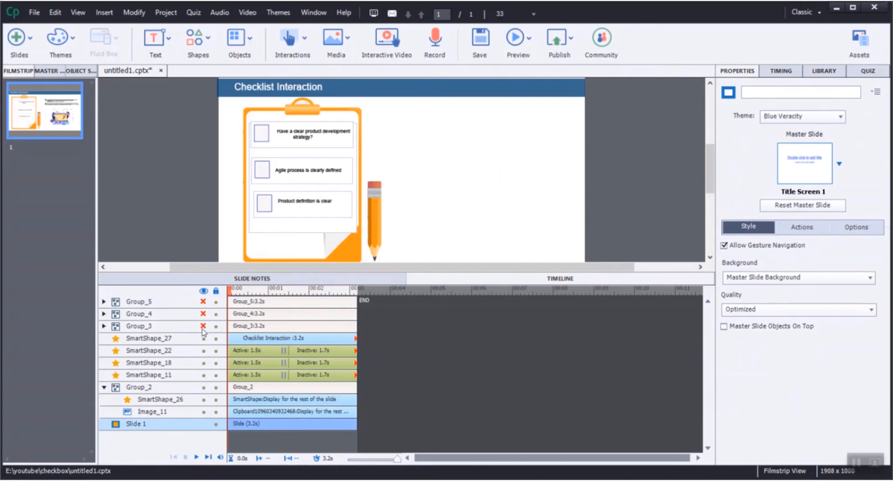
Unhide Group_3, Group_4 and Group_5 in the timeline to check their contents
{"action": "left_click", "coordinate": [203, 326]}
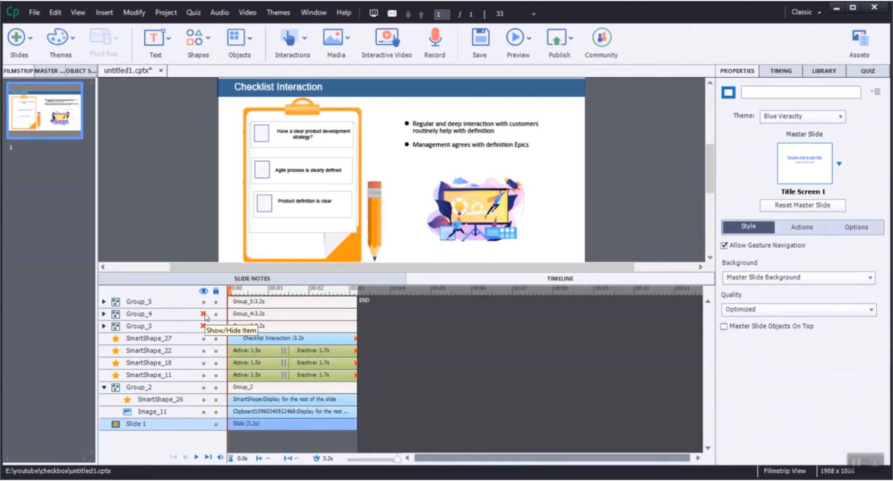
{"action": "left_click", "coordinate": [138, 301]}
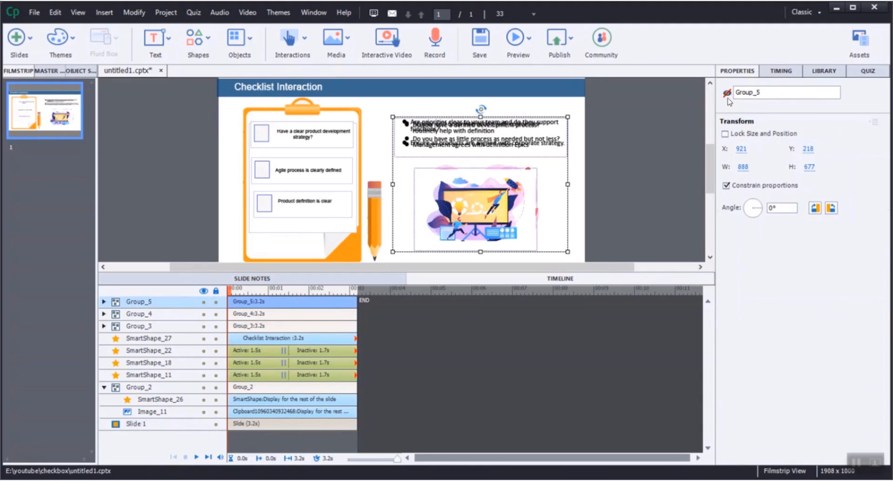
Inspect the first checkbox's checkmark1 advanced action in Advanced Actions, then close it
{"action": "left_click", "coordinate": [261, 134]}
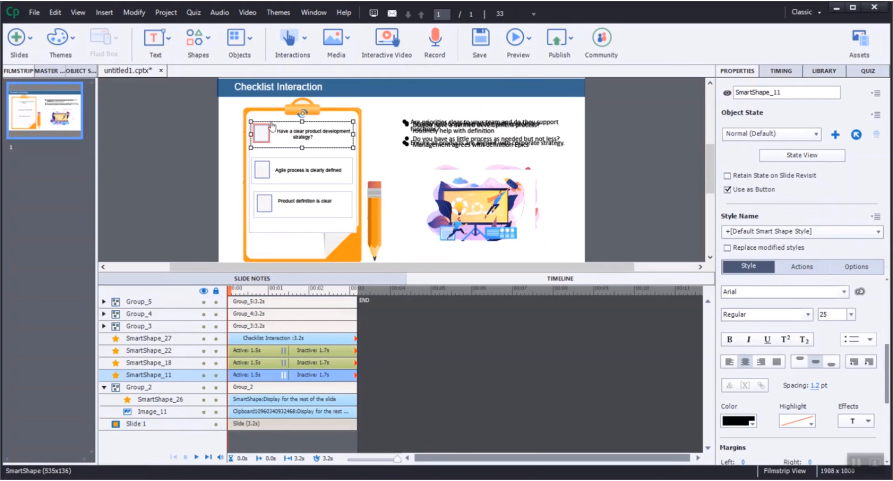
{"action": "left_click", "coordinate": [801, 266]}
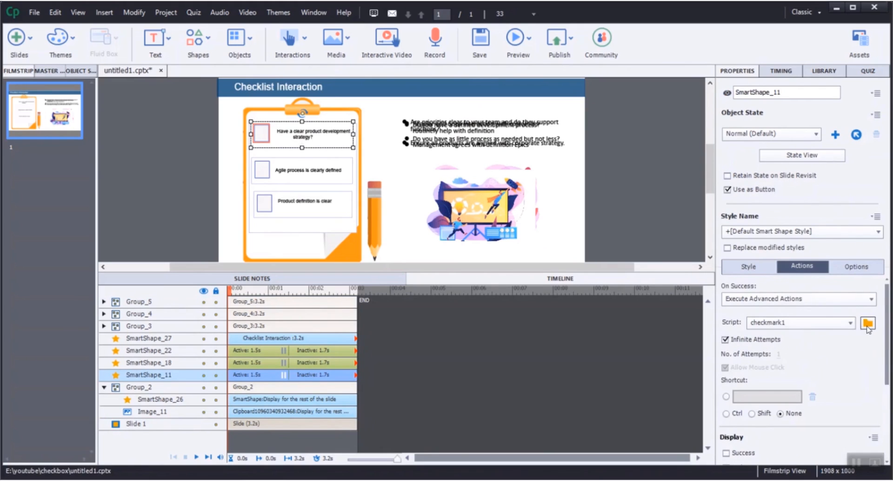
{"action": "left_click", "coordinate": [866, 324]}
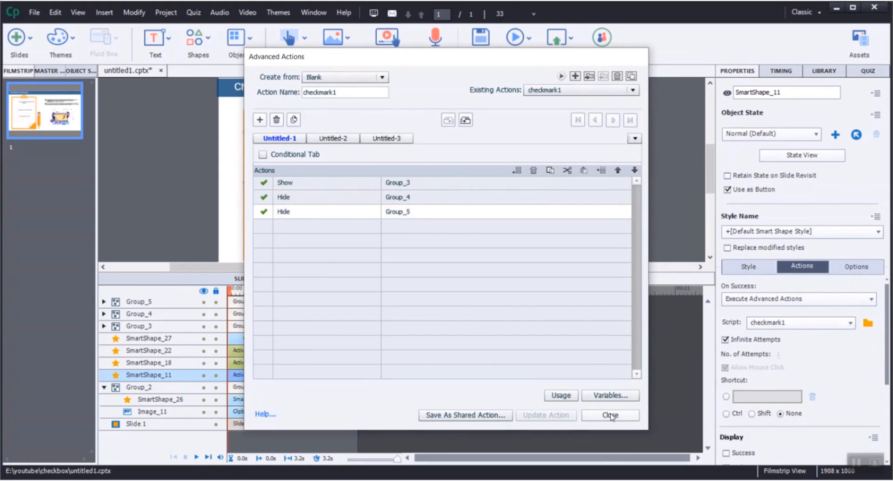
{"action": "left_click", "coordinate": [609, 415]}
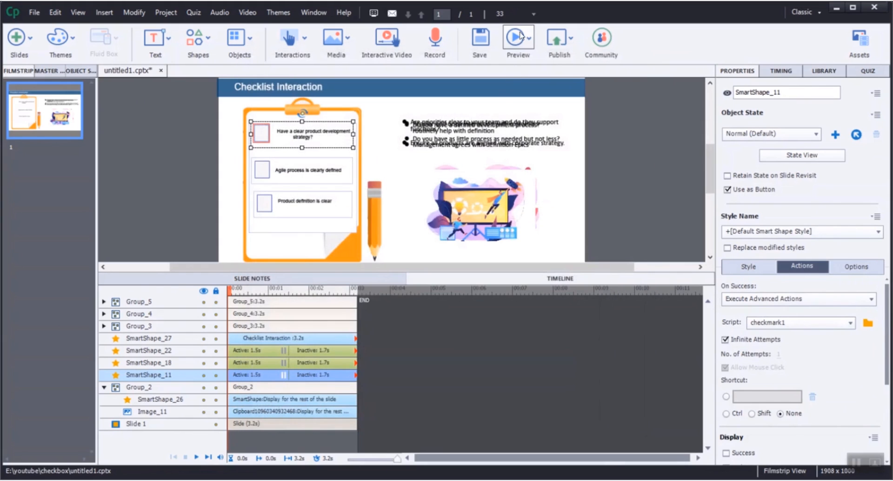
Preview the slide as HTML5 in the browser and tick the checklist items
{"action": "left_click", "coordinate": [518, 38]}
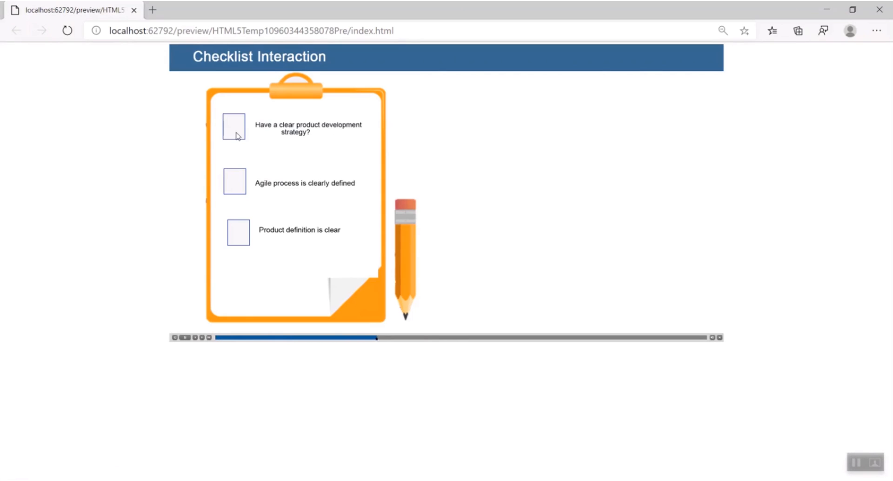
{"action": "left_click", "coordinate": [233, 126]}
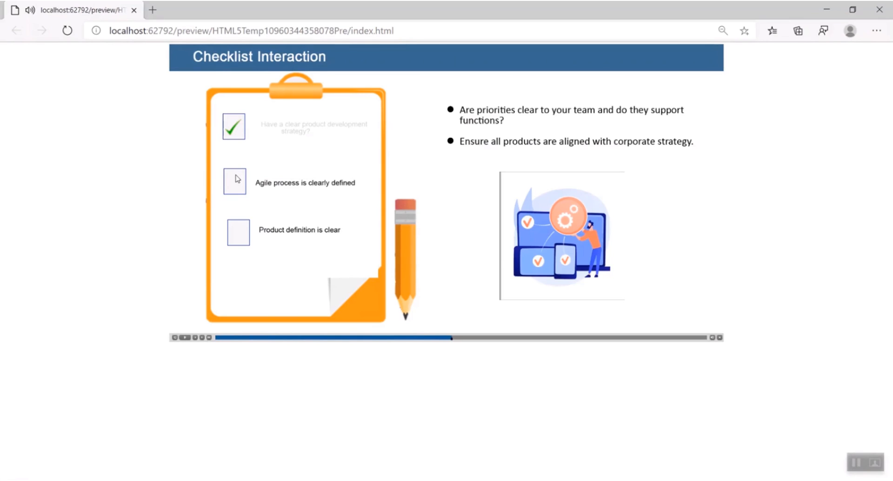
{"action": "left_click", "coordinate": [238, 233]}
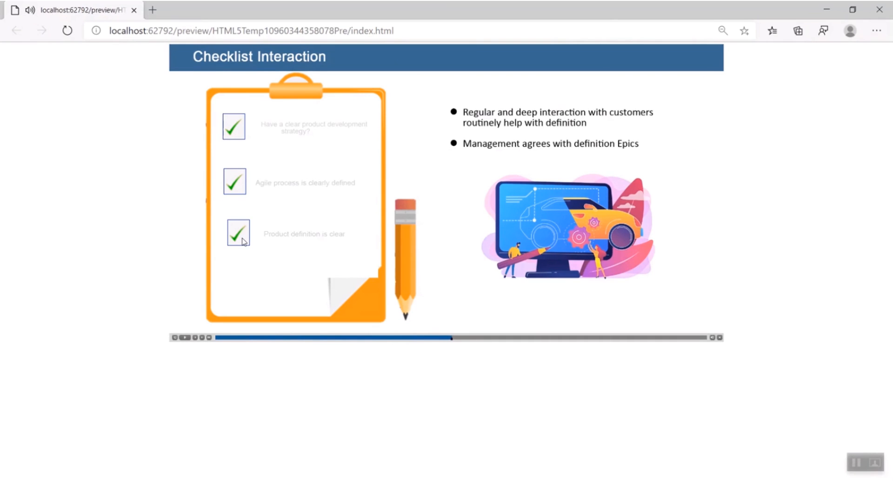